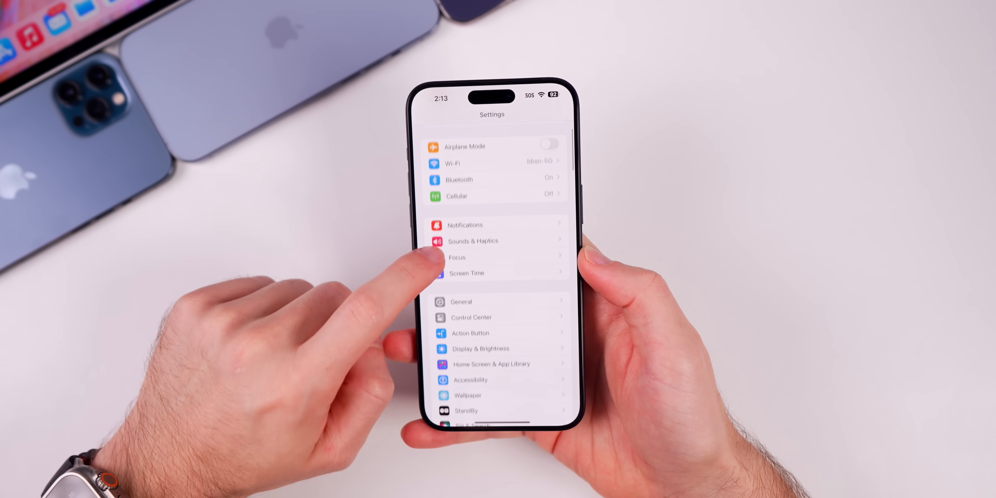
# Review General > About: iOS version, storage, modem firmware, battery manufacture date and cycle count.
pyautogui.click(462, 301)
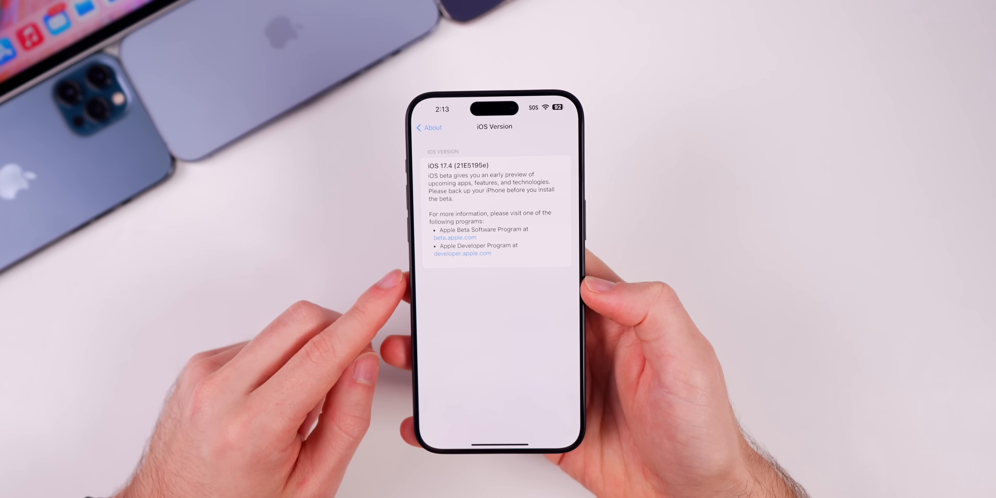
pyautogui.click(429, 127)
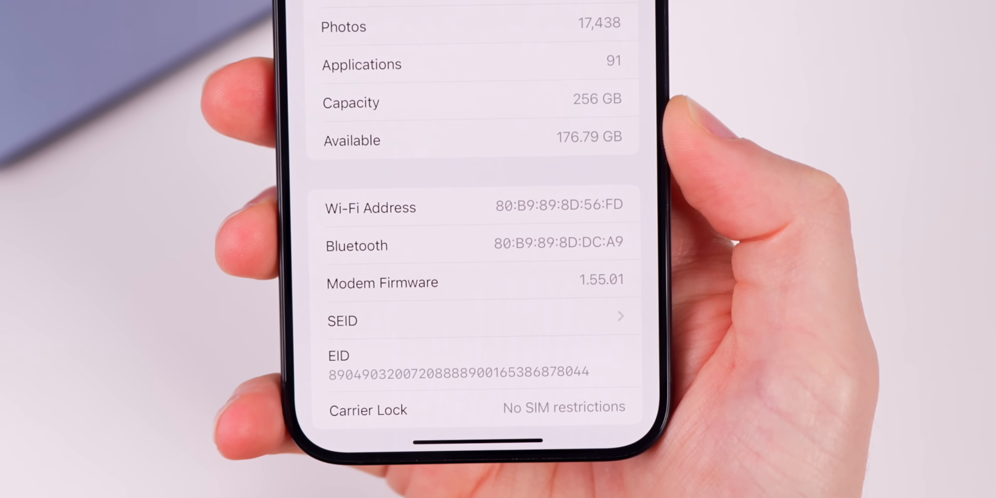
pyautogui.scroll(-3)
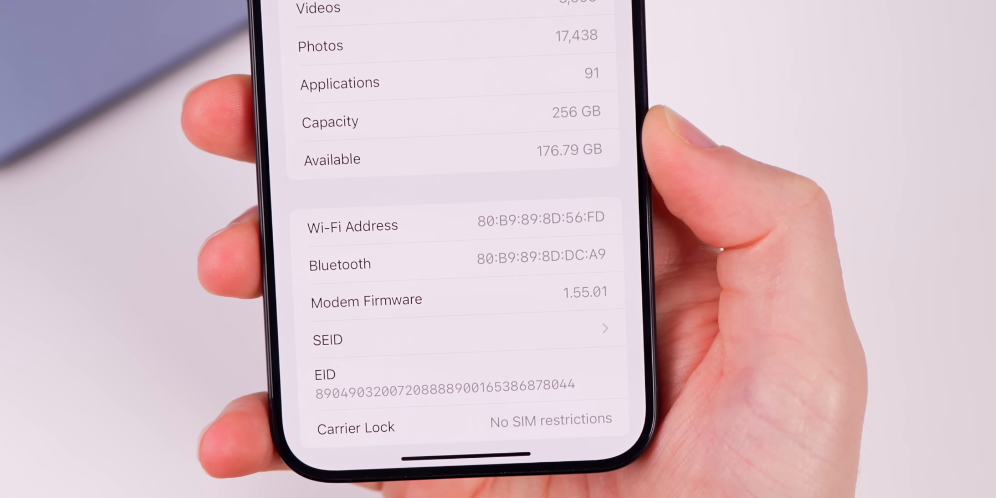
pyautogui.scroll(-3)
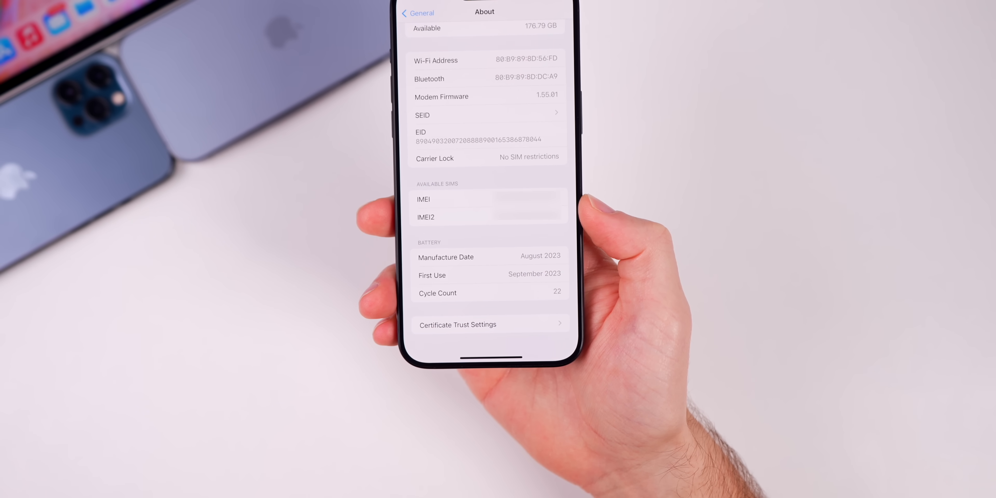
pyautogui.scroll(-3)
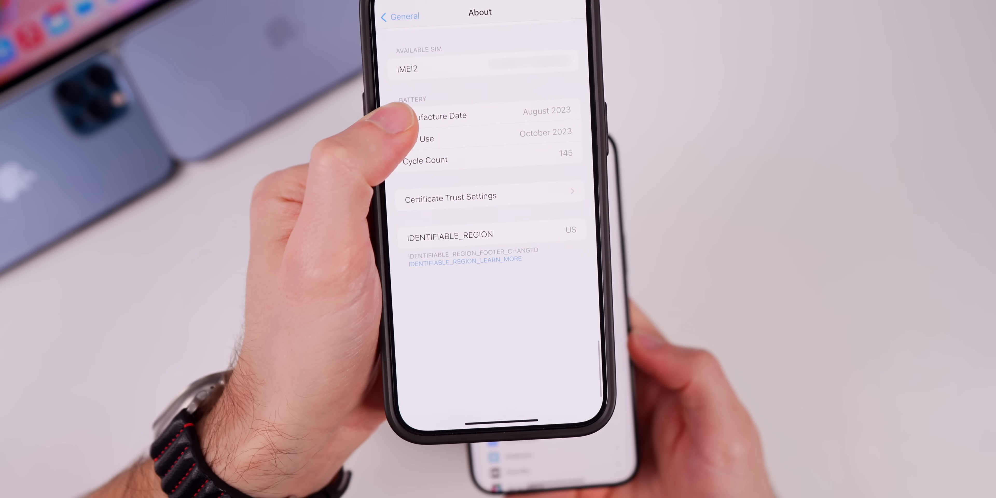
pyautogui.scroll(-3)
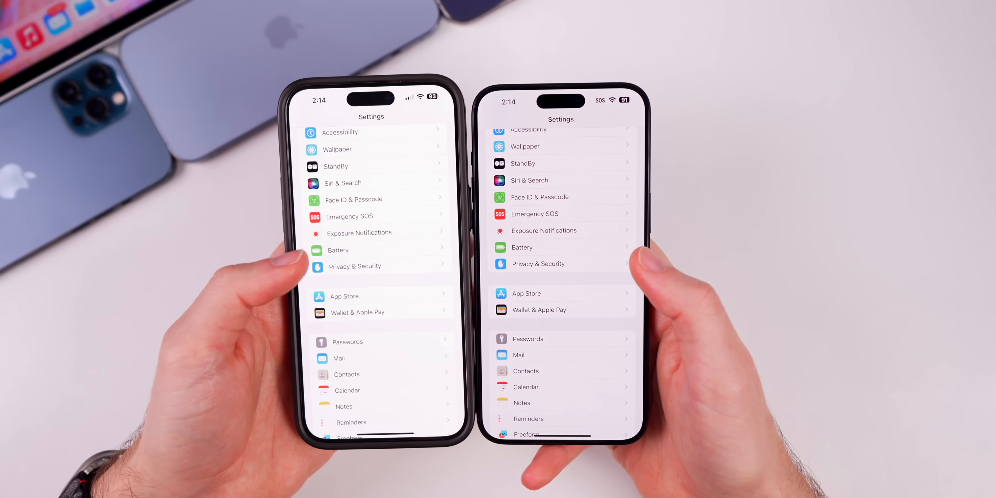
# Check the new Contactless & NFC page under Privacy & Security.
pyautogui.click(354, 266)
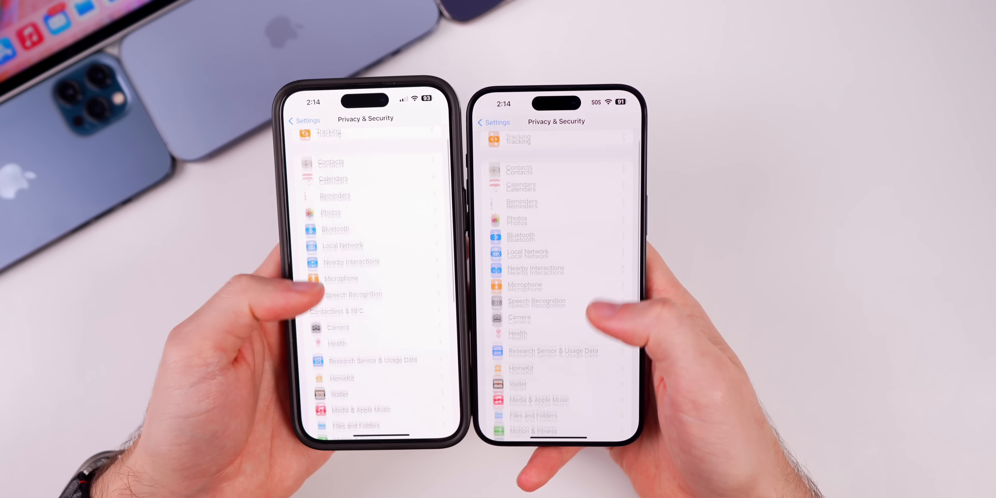
pyautogui.scroll(-3)
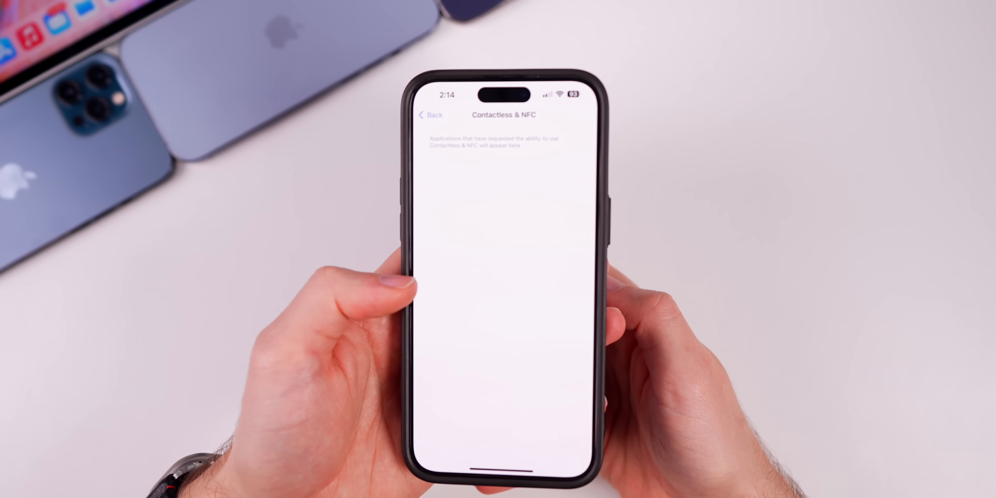
pyautogui.click(430, 115)
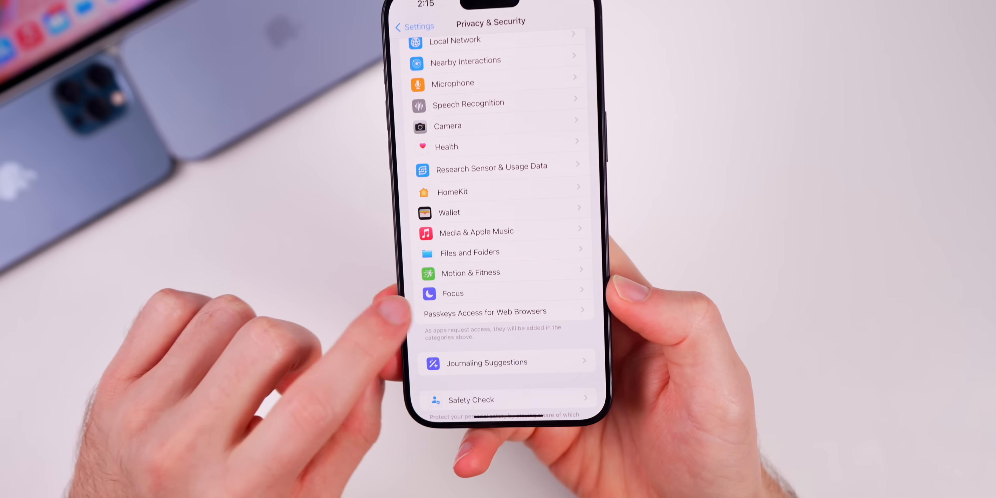
# Check the Passkeys Access for Web Browsers page and return to the list.
pyautogui.click(486, 311)
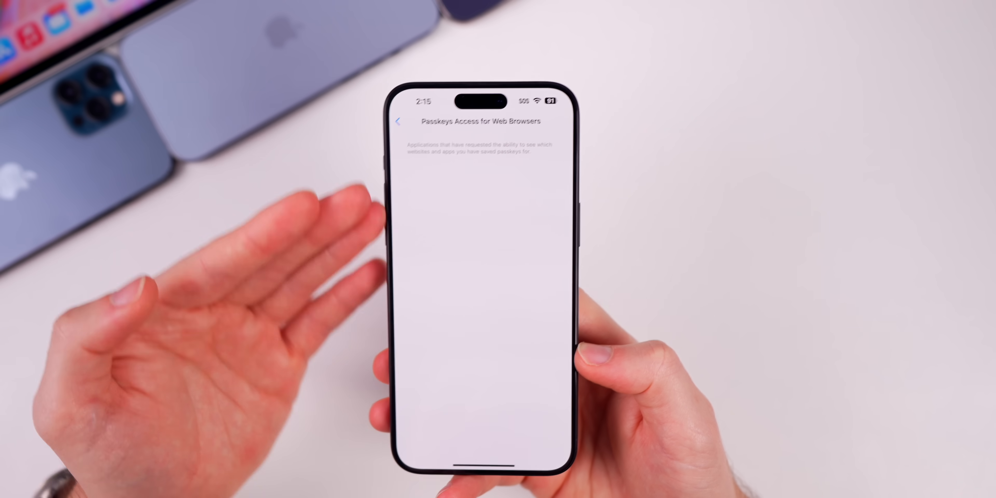
pyautogui.click(397, 122)
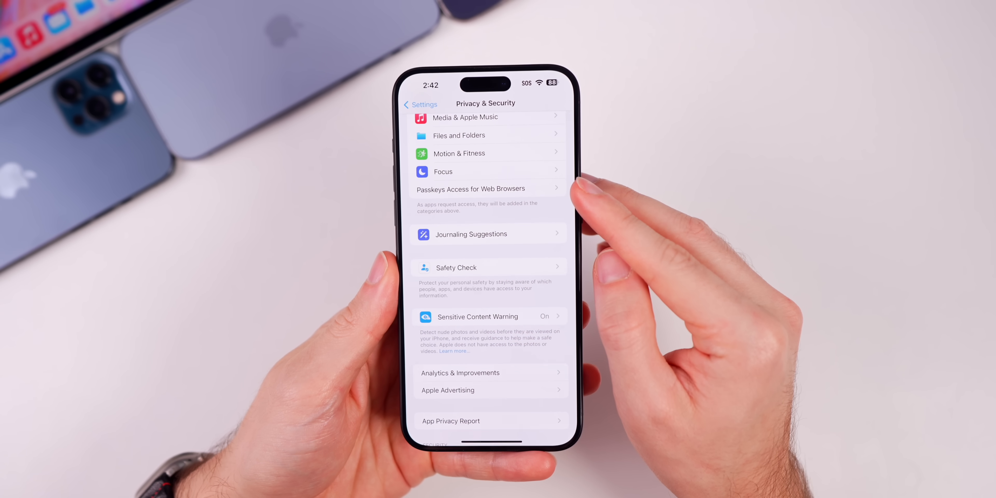
# Browse the Clock widget gallery to the City Digital widget.
pyautogui.click(470, 189)
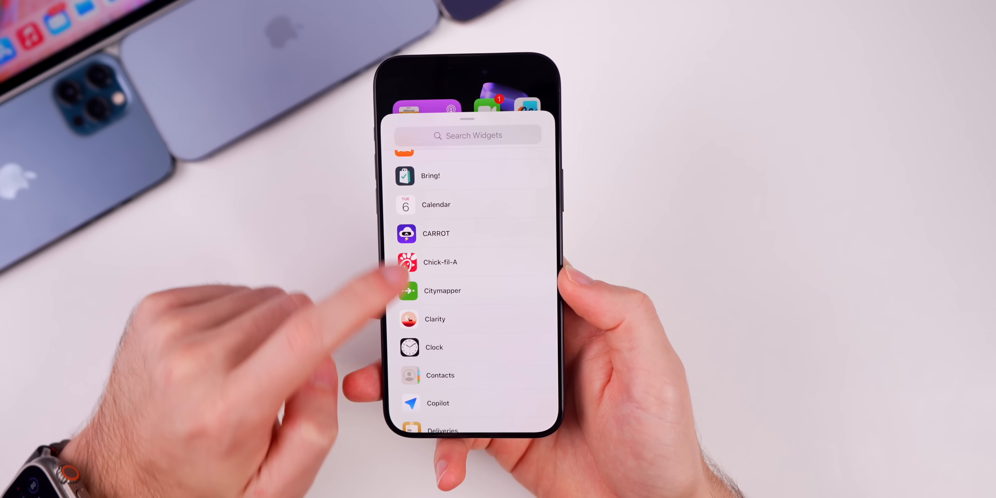
pyautogui.click(435, 347)
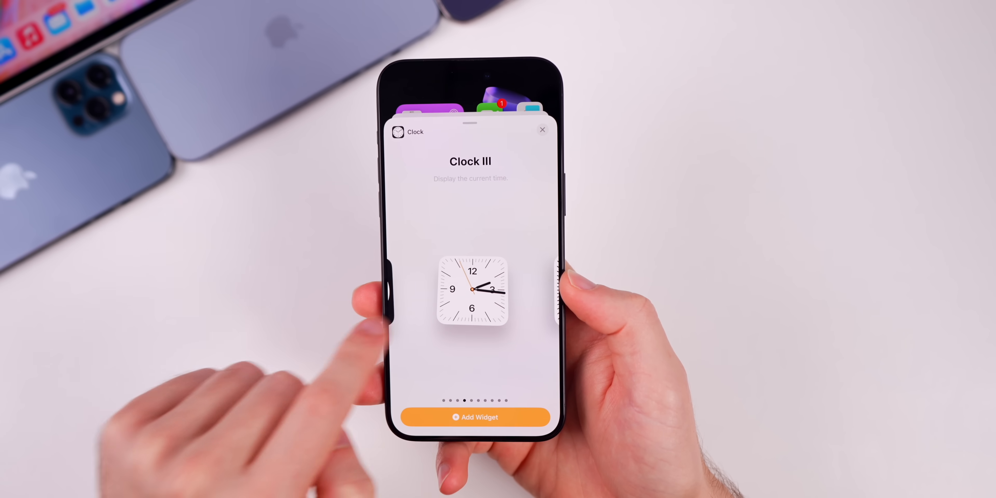
pyautogui.hscroll(-3)
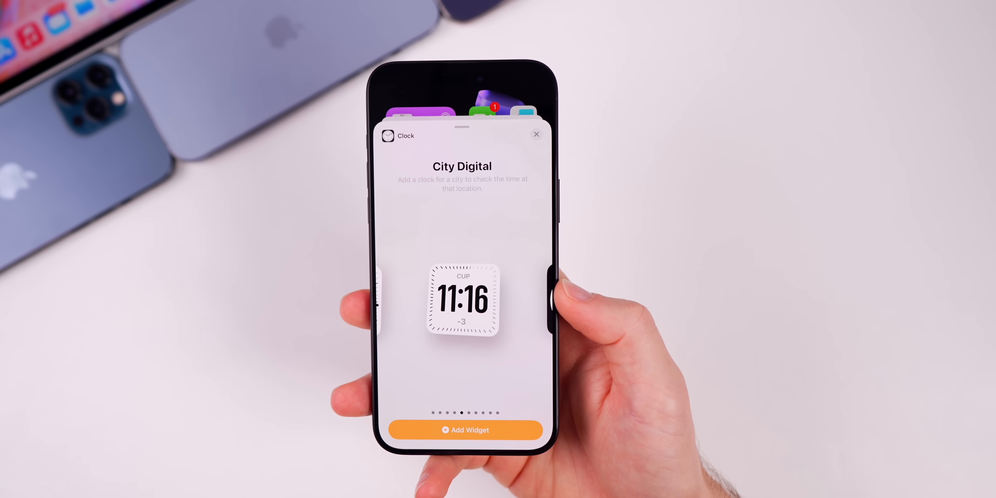
pyautogui.hscroll(-3)
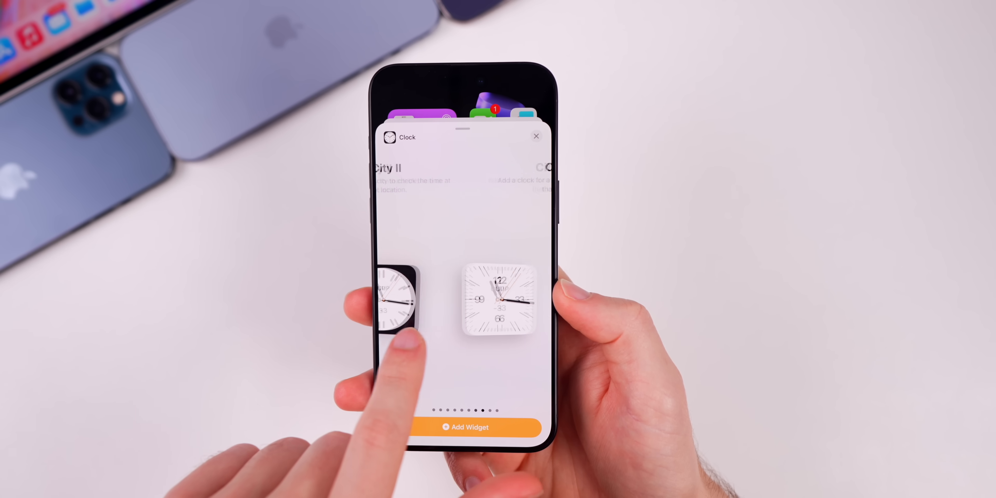
pyautogui.hscroll(-3)
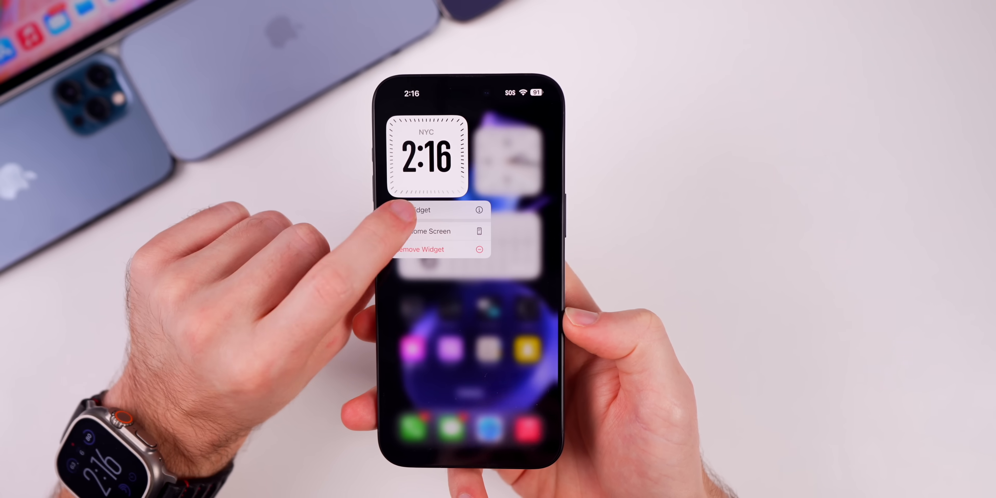
# Edit the City Digital widget and set its city to New York.
pyautogui.click(423, 209)
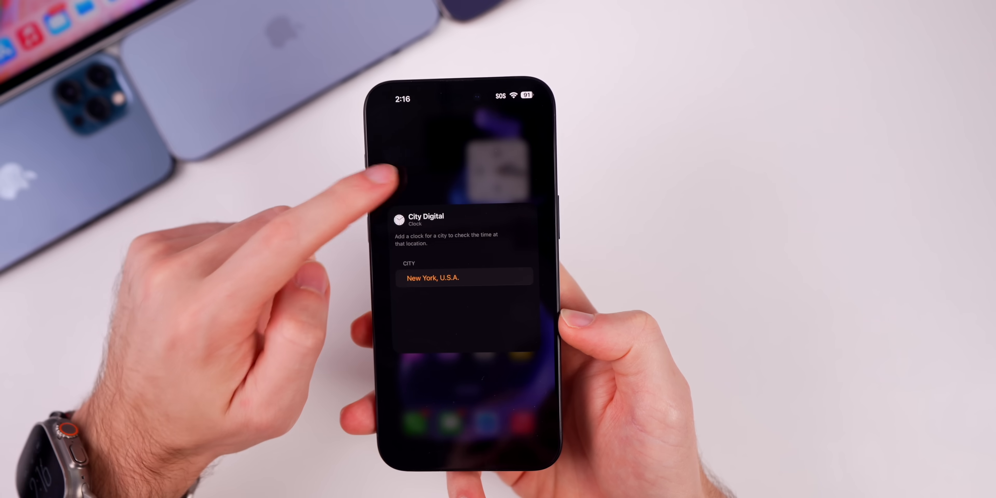
pyautogui.click(464, 278)
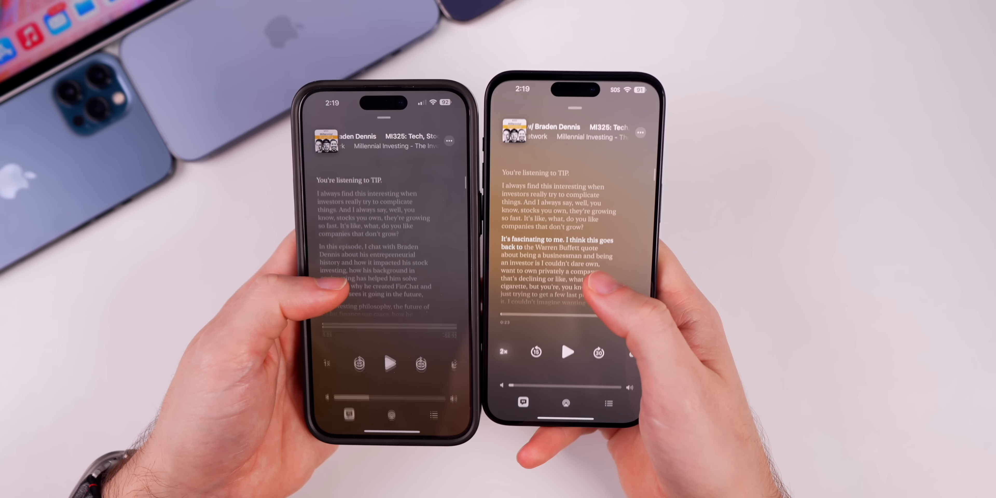
# Scroll through the episode transcript in Podcasts on both phones.
pyautogui.scroll(-3)
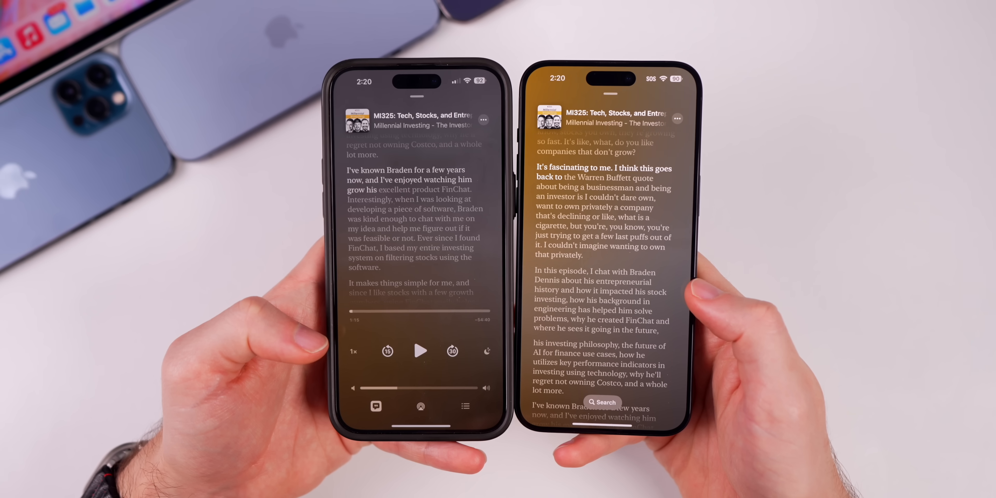
pyautogui.scroll(-3)
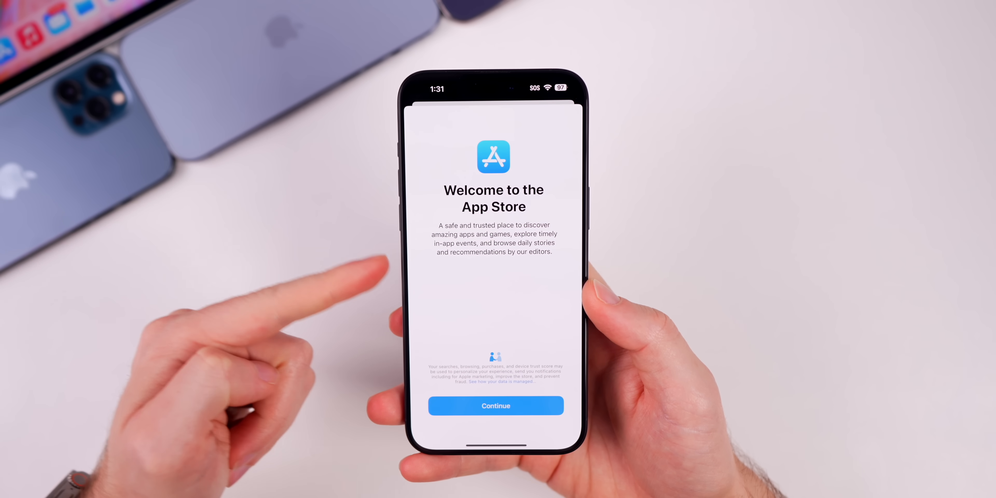
# Continue past the Welcome to the App Store introduction.
pyautogui.click(495, 405)
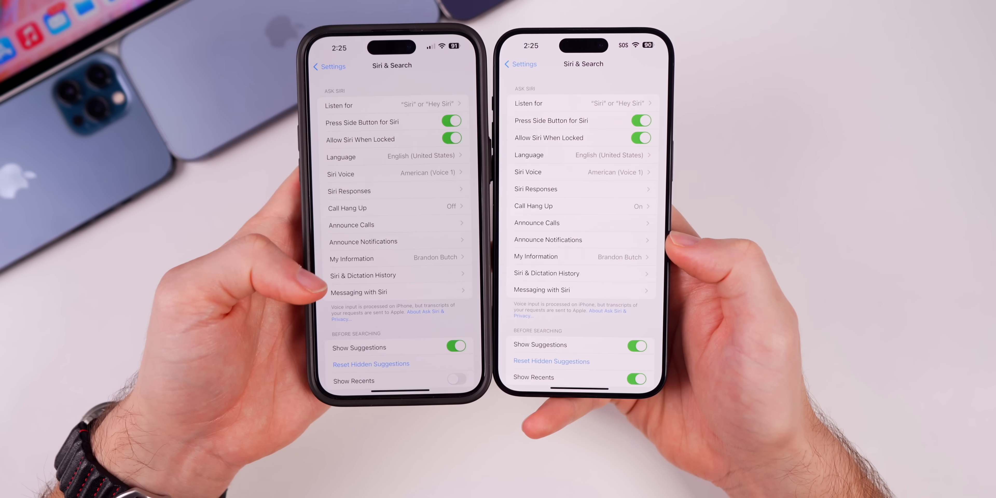
# Show and scroll the Siri Add Language list.
pyautogui.click(359, 291)
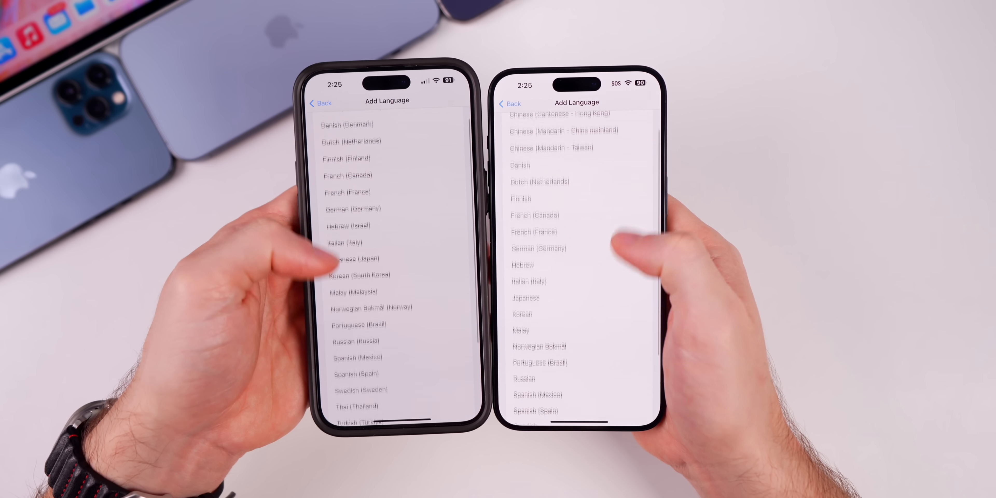
pyautogui.scroll(-3)
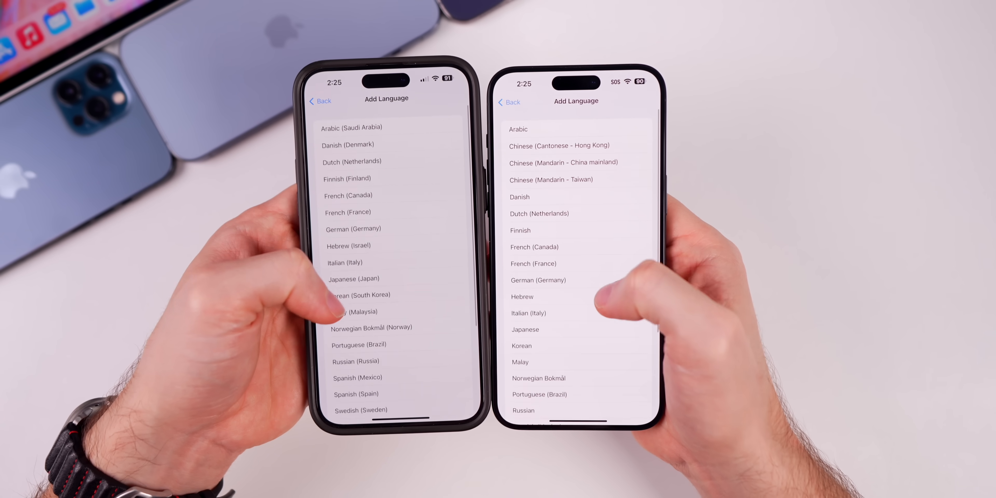
pyautogui.scroll(-3)
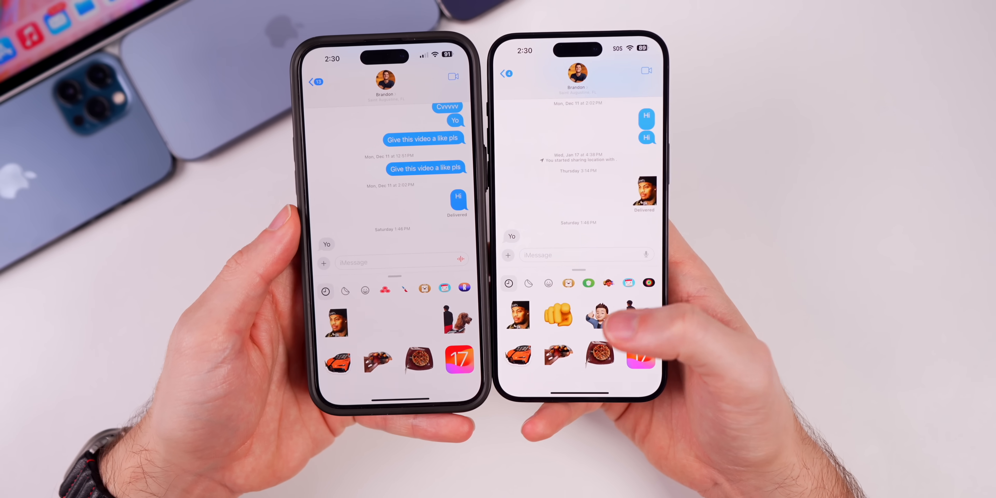
# Bring up the sticker drawer in the Messages conversation.
pyautogui.click(557, 316)
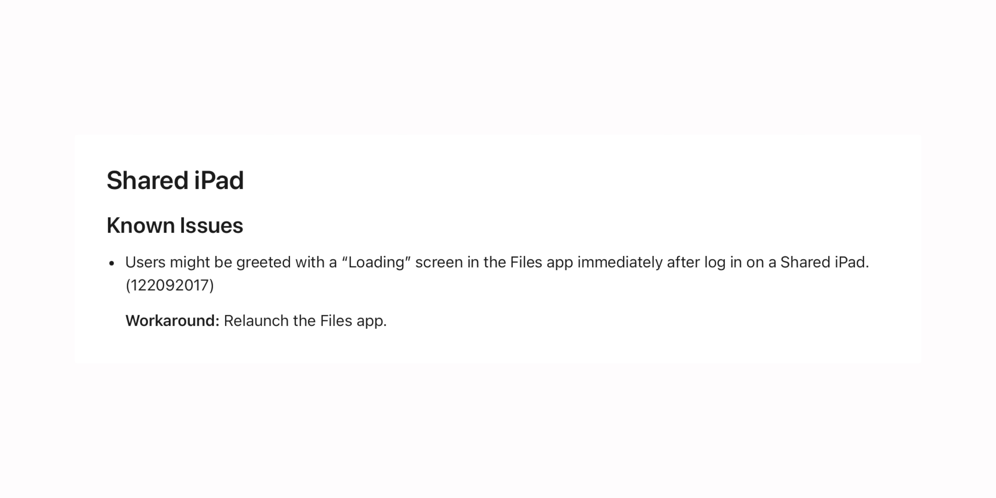
# Scroll the developer release notes' Shared iPad known issue, then swipe back Home.
pyautogui.scroll(-3)
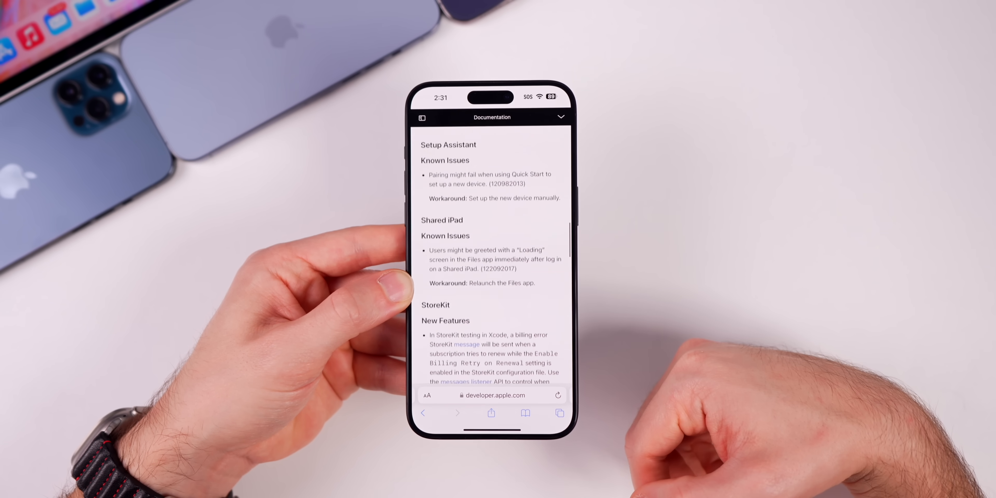
pyautogui.scroll(-3)
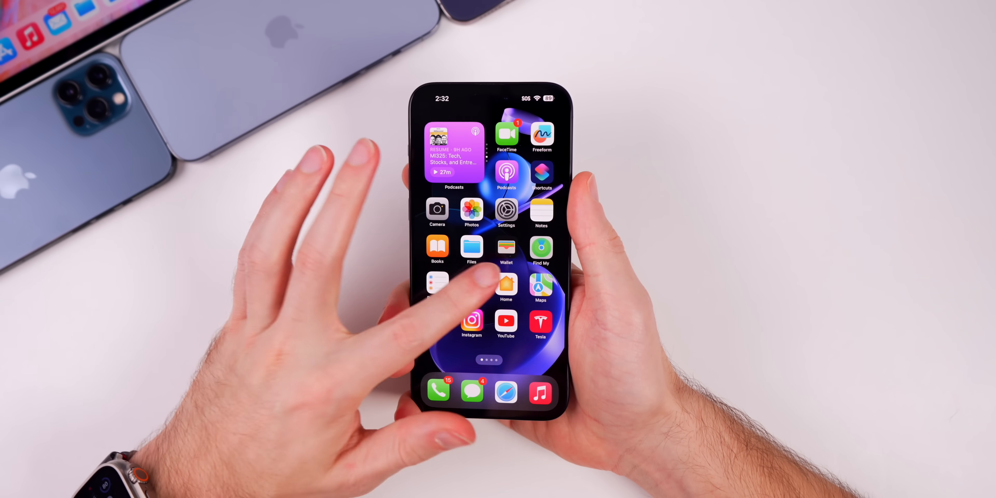
pyautogui.hscroll(-3)
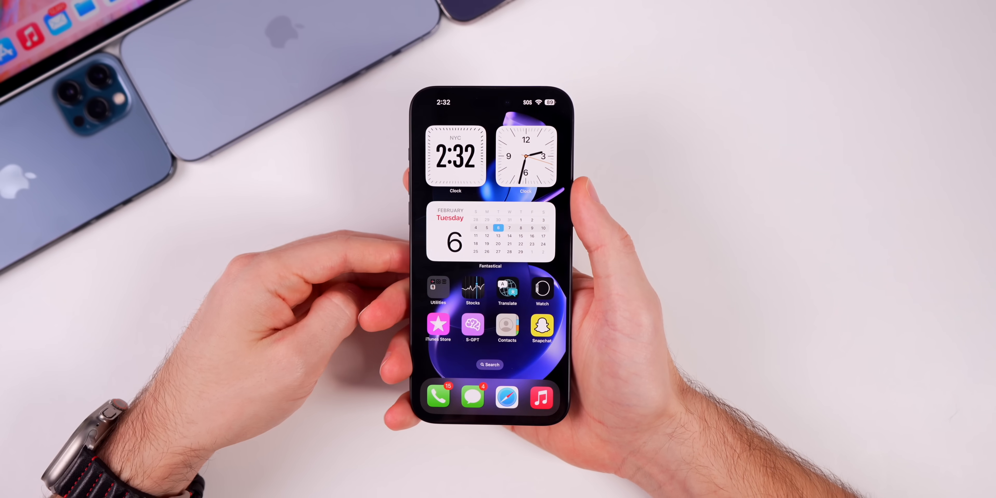
pyautogui.hscroll(-3)
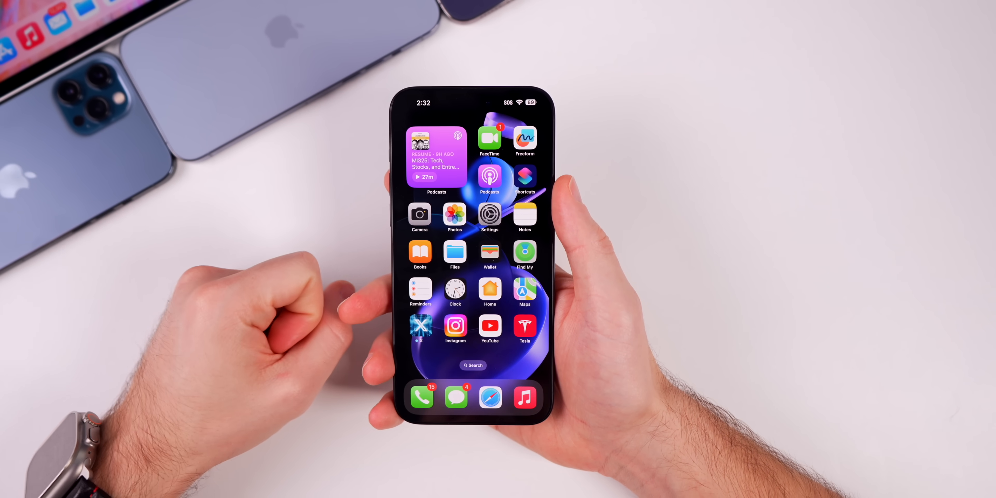
pyautogui.click(473, 365)
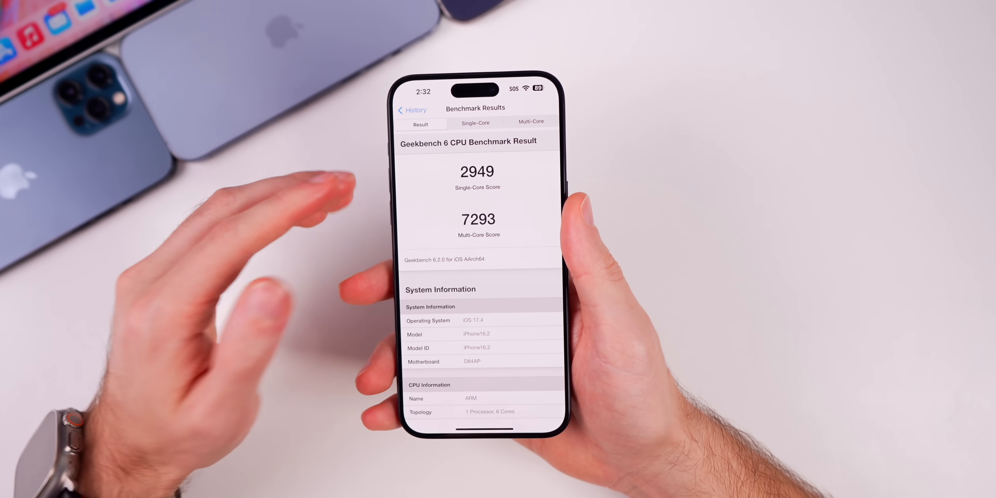
pyautogui.click(411, 110)
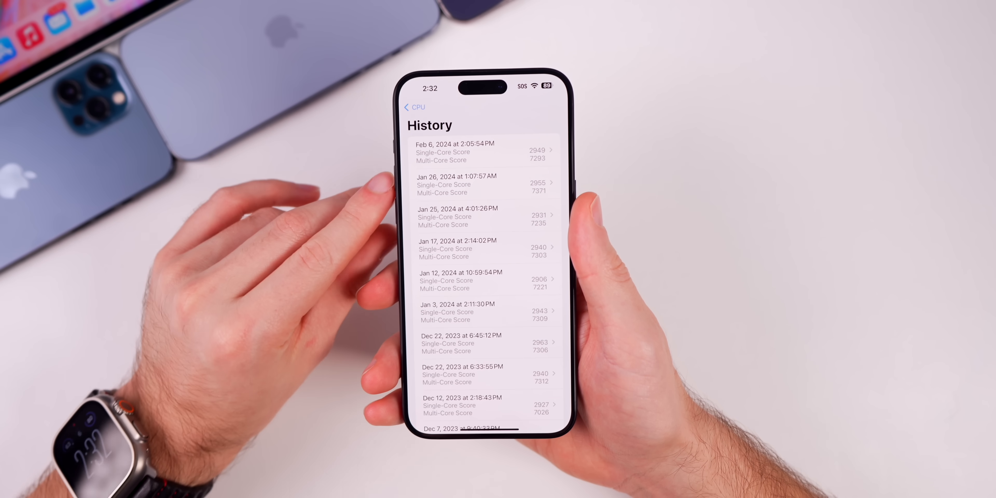
pyautogui.click(483, 185)
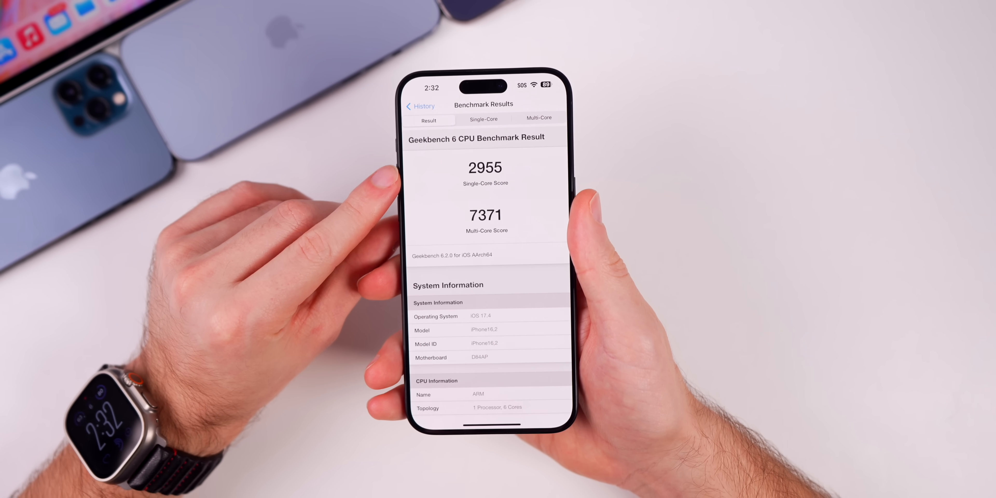
pyautogui.click(419, 105)
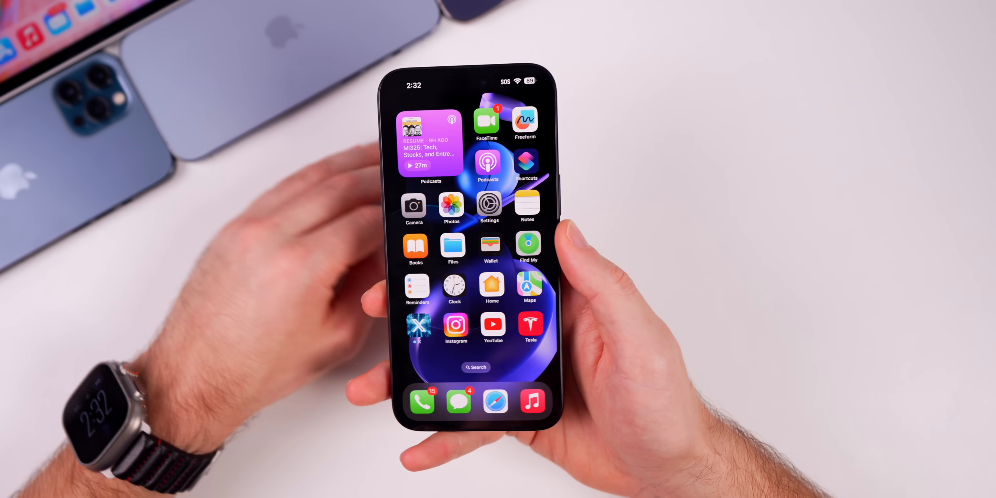
pyautogui.moveTo(527, 76); pyautogui.dragTo(527, 254)
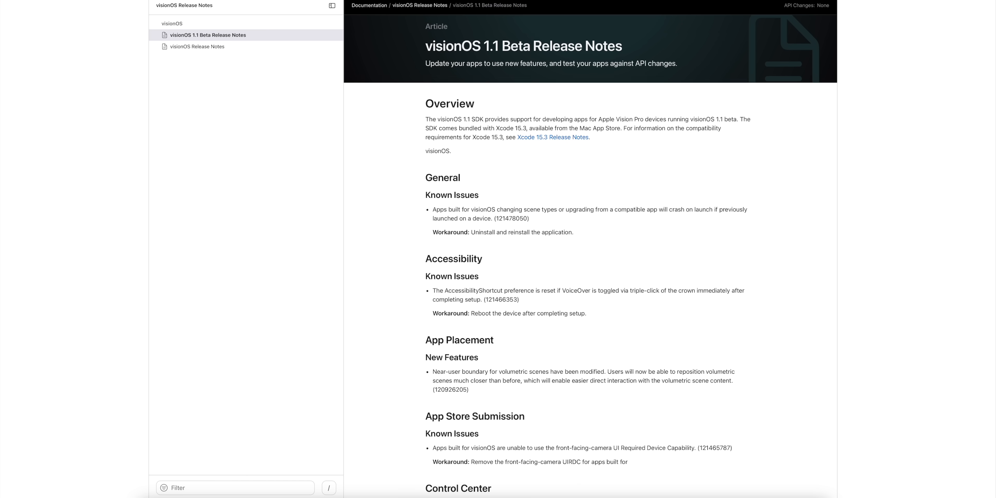
pyautogui.scroll(-3)
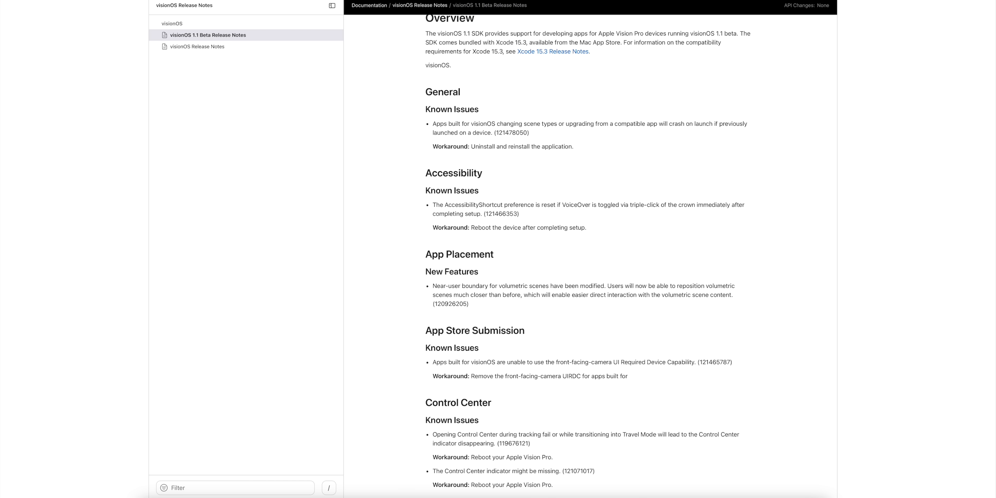
pyautogui.scroll(-3)
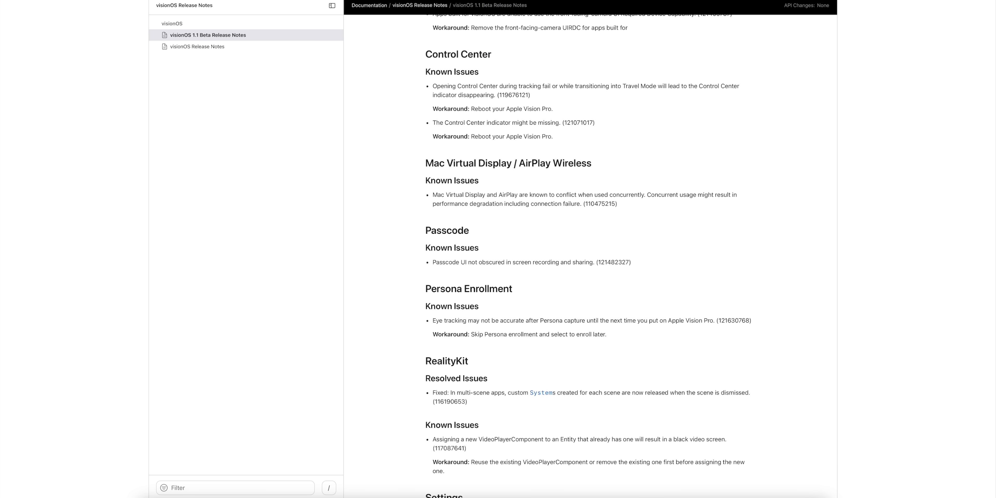
pyautogui.scroll(-3)
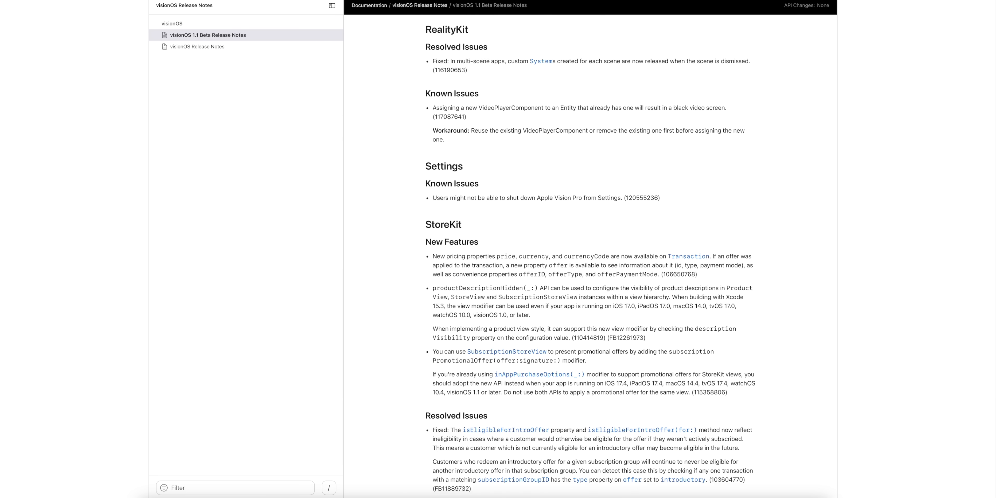
pyautogui.scroll(-3)
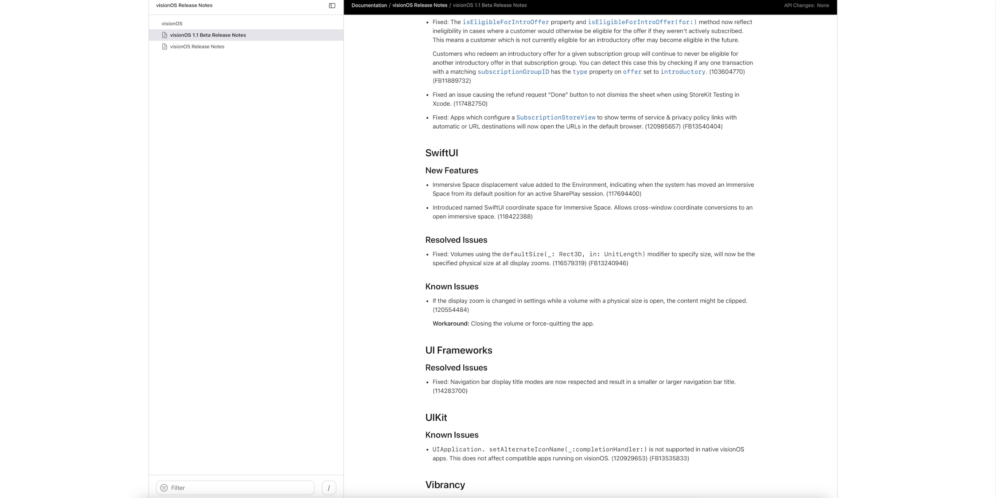
pyautogui.scroll(-3)
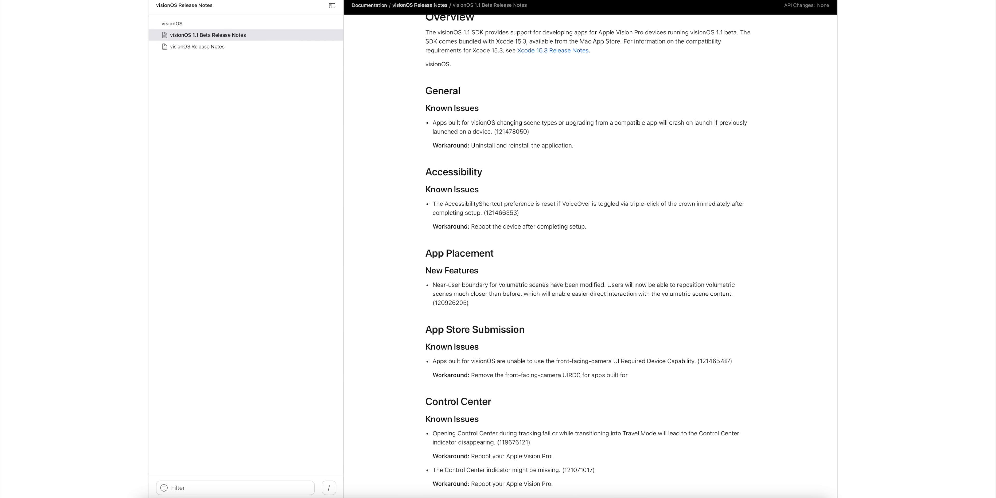
pyautogui.moveTo(433, 285)
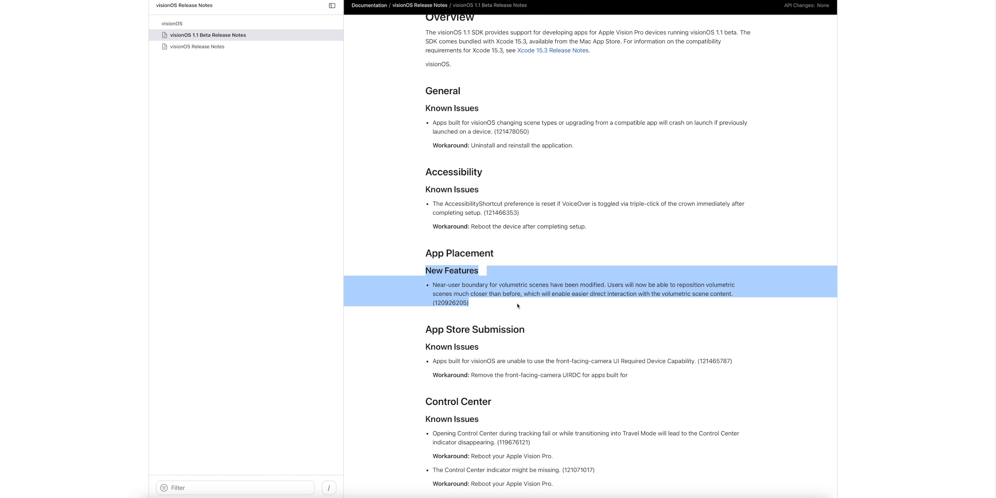
pyautogui.moveTo(635, 291)
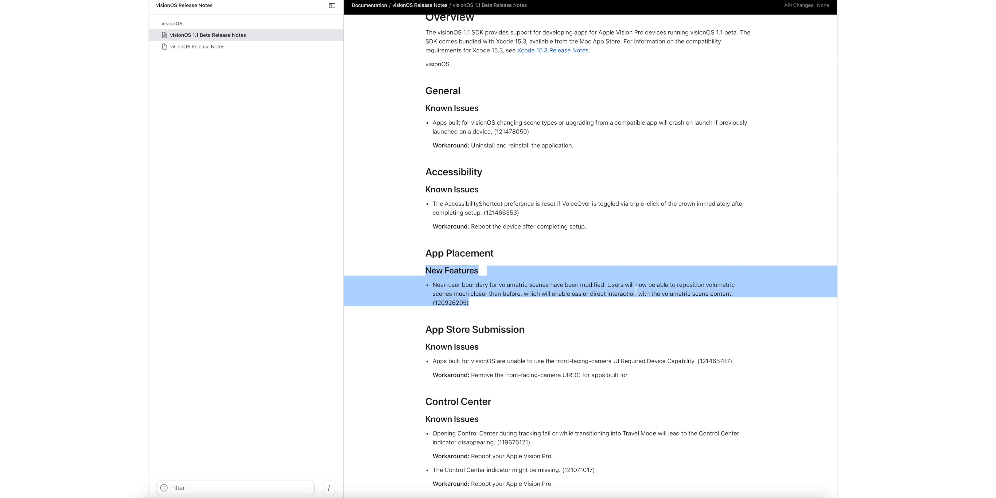
pyautogui.moveTo(501, 306)
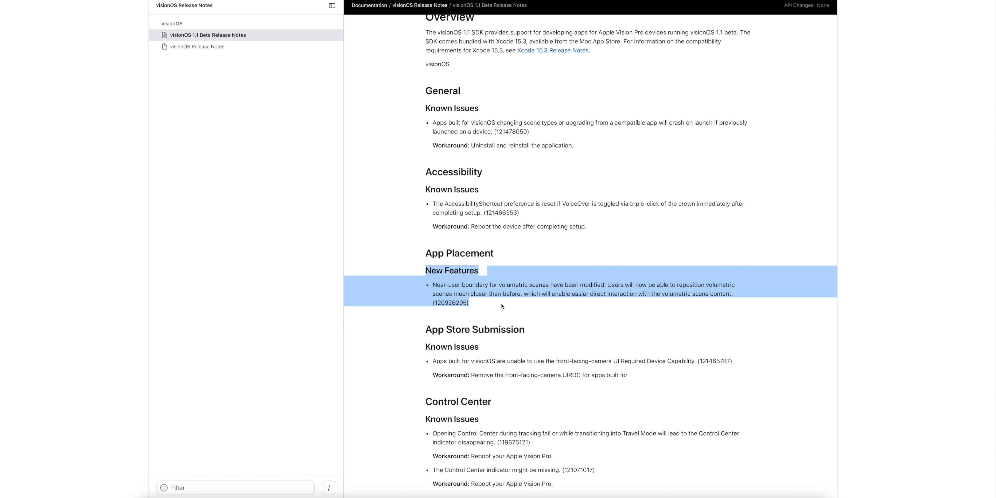
pyautogui.moveTo(509, 305)
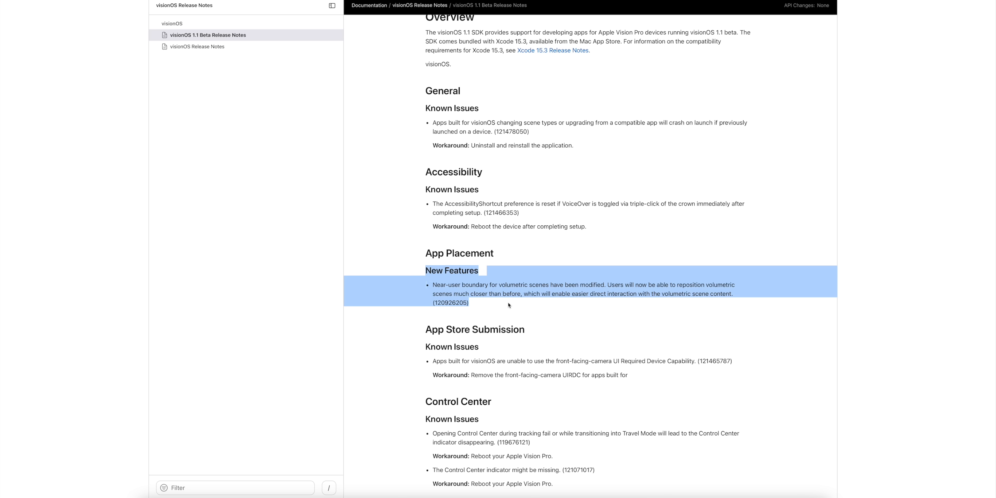
pyautogui.scroll(-3)
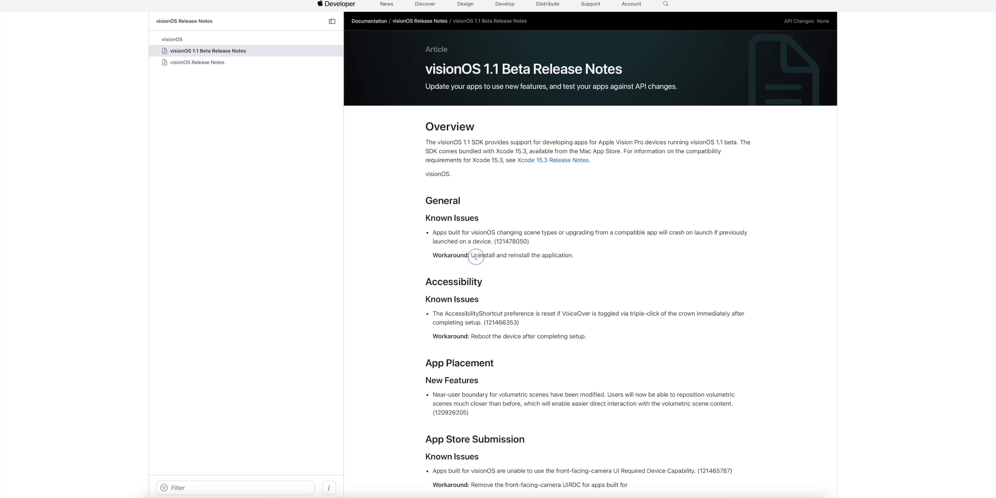
pyautogui.scroll(-3)
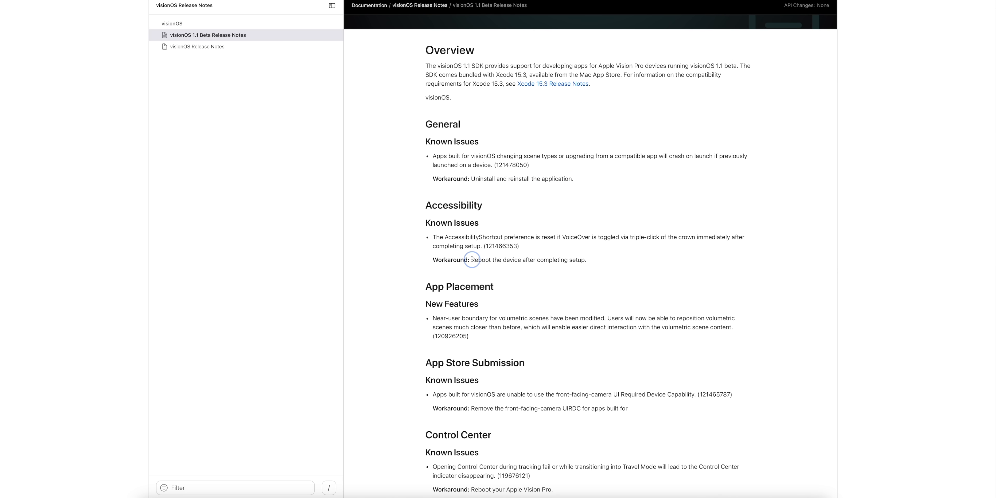
pyautogui.moveTo(472, 259); pyautogui.dragTo(586, 260)
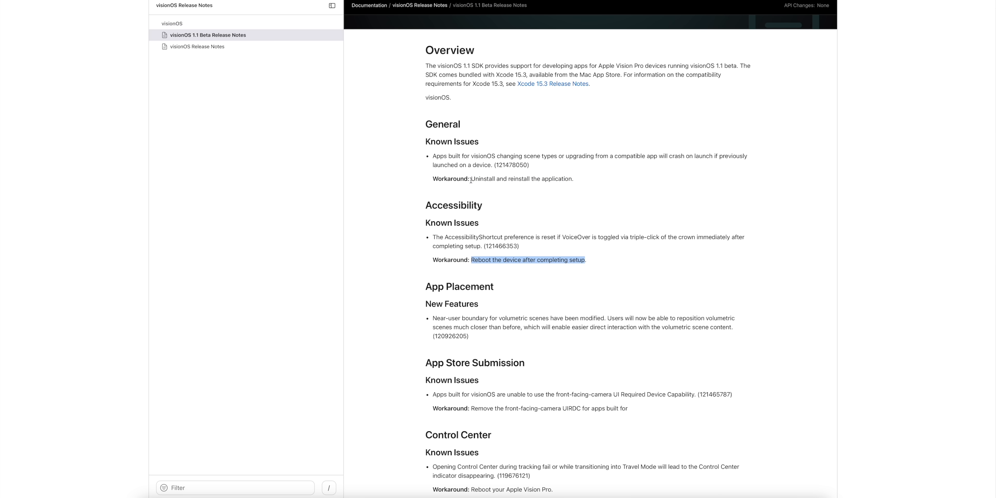
pyautogui.scroll(-3)
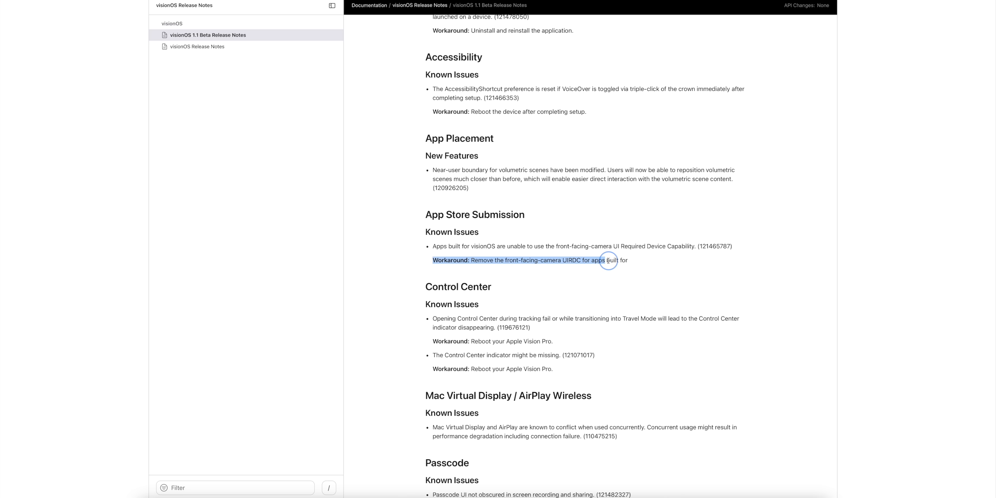
pyautogui.scroll(-3)
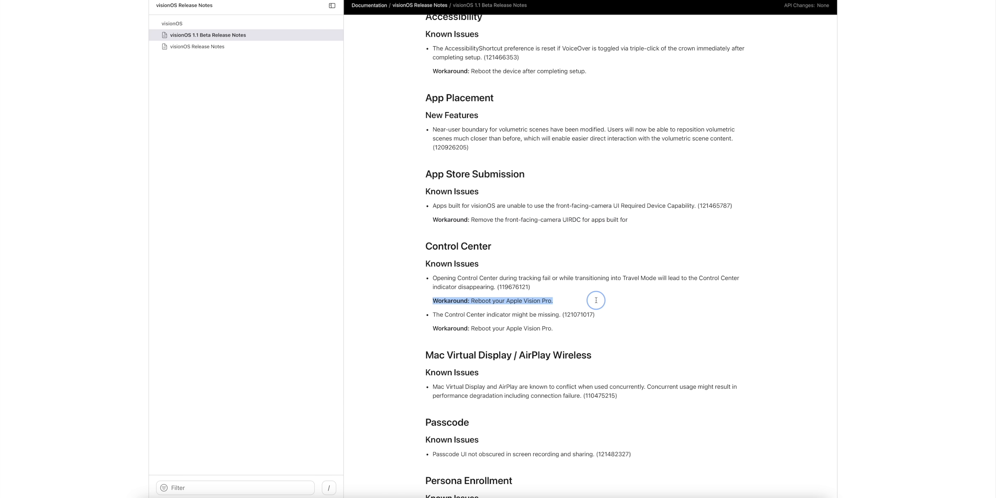
pyautogui.scroll(-3)
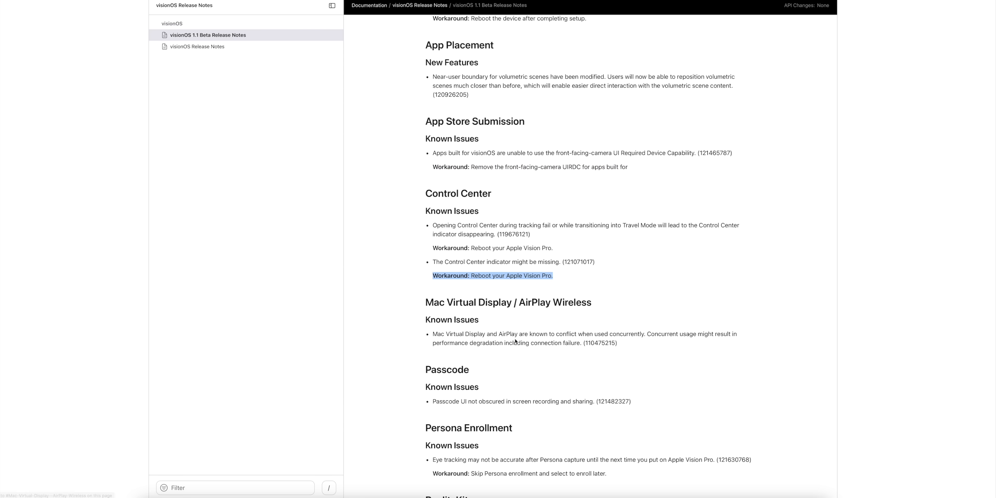
pyautogui.scroll(-3)
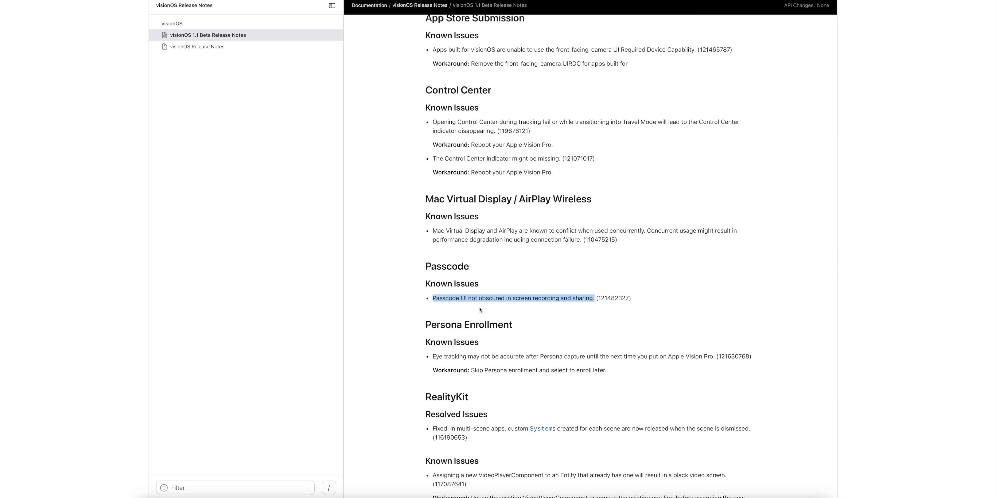
pyautogui.moveTo(572, 308)
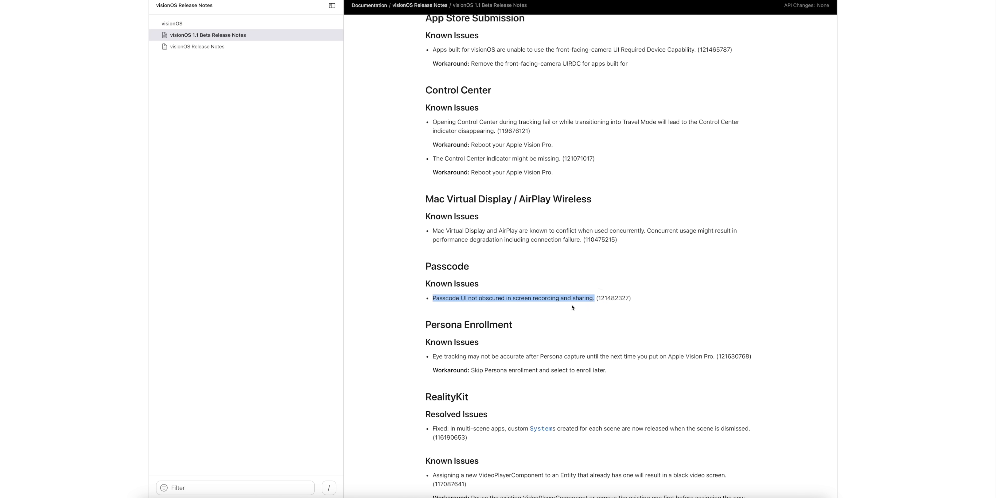
pyautogui.moveTo(554, 309)
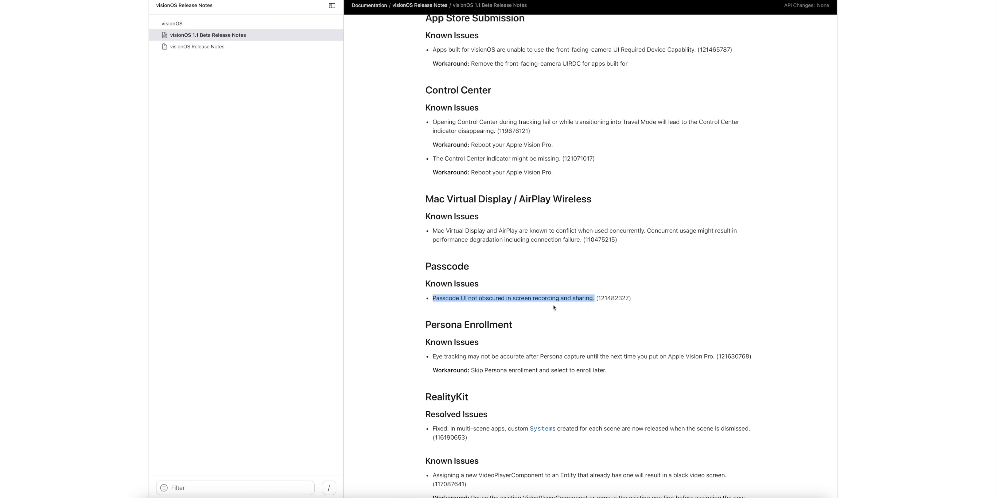
pyautogui.scroll(-3)
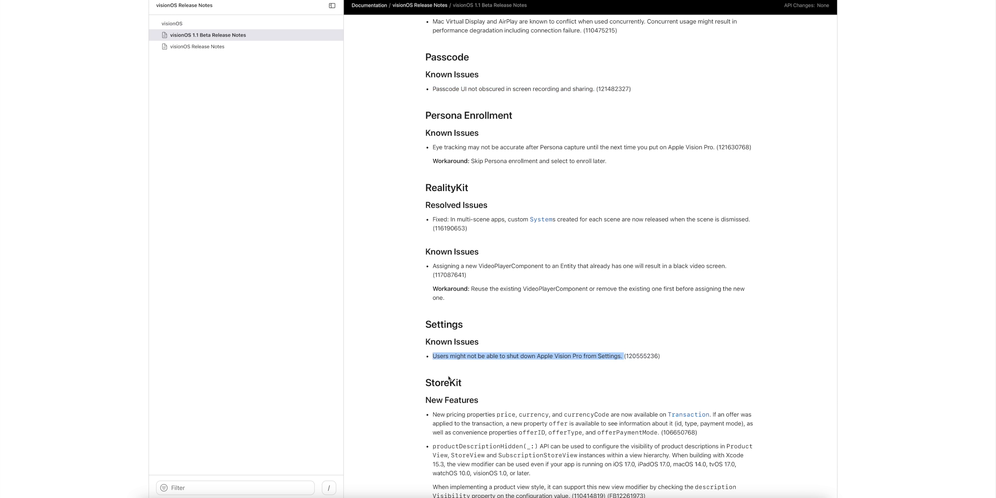
pyautogui.moveTo(591, 364)
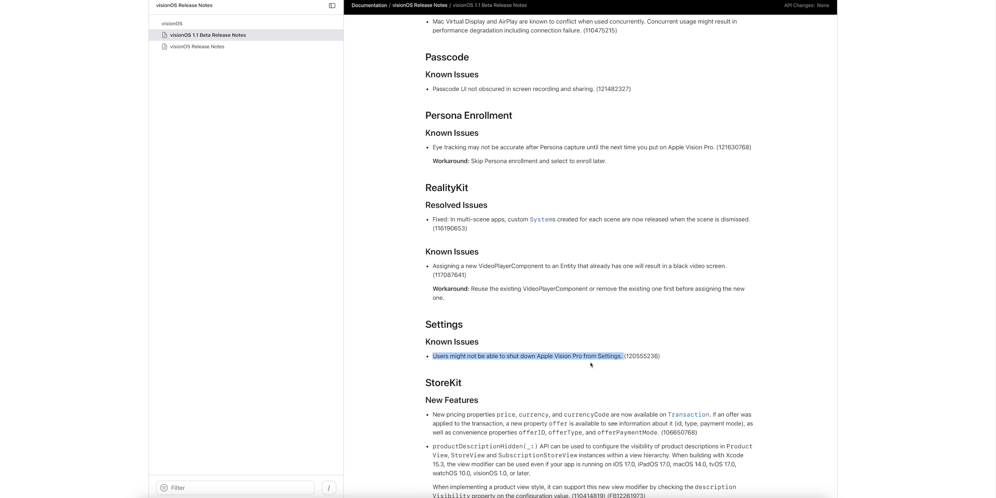
pyautogui.scroll(-3)
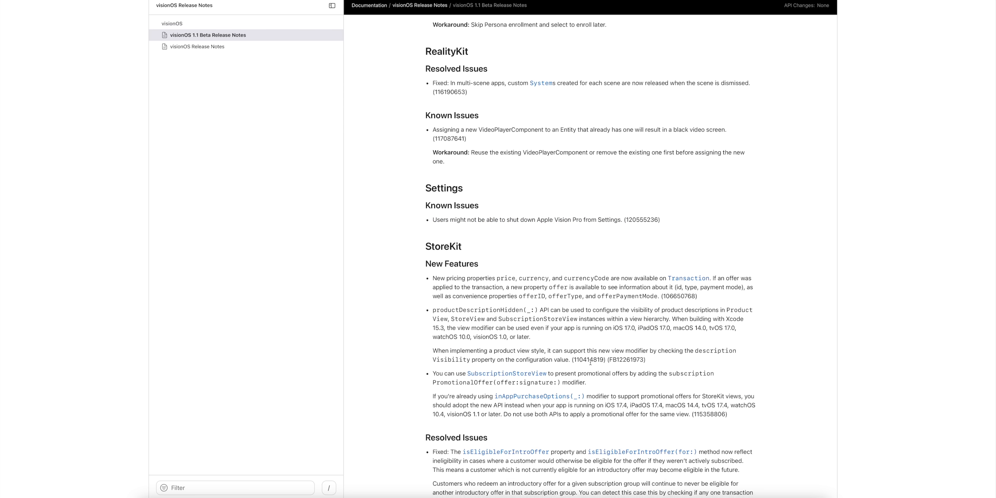
pyautogui.scroll(-3)
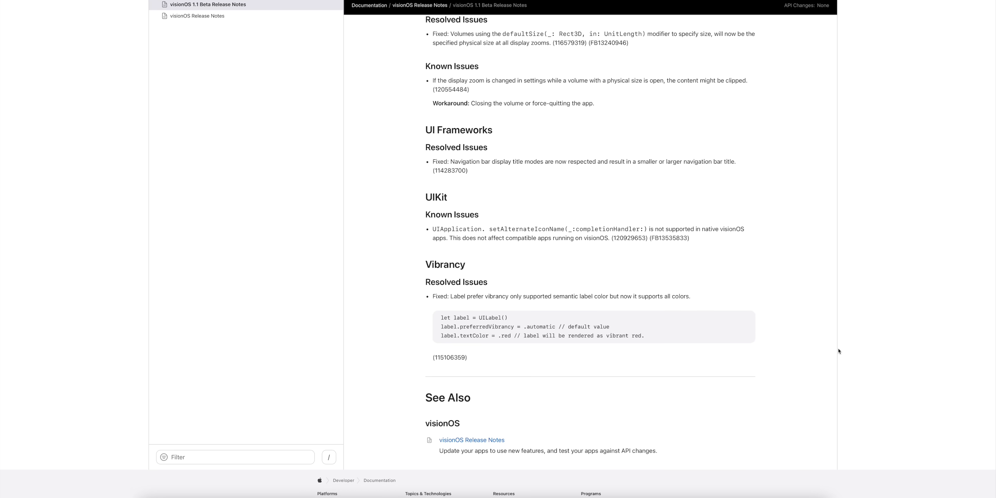